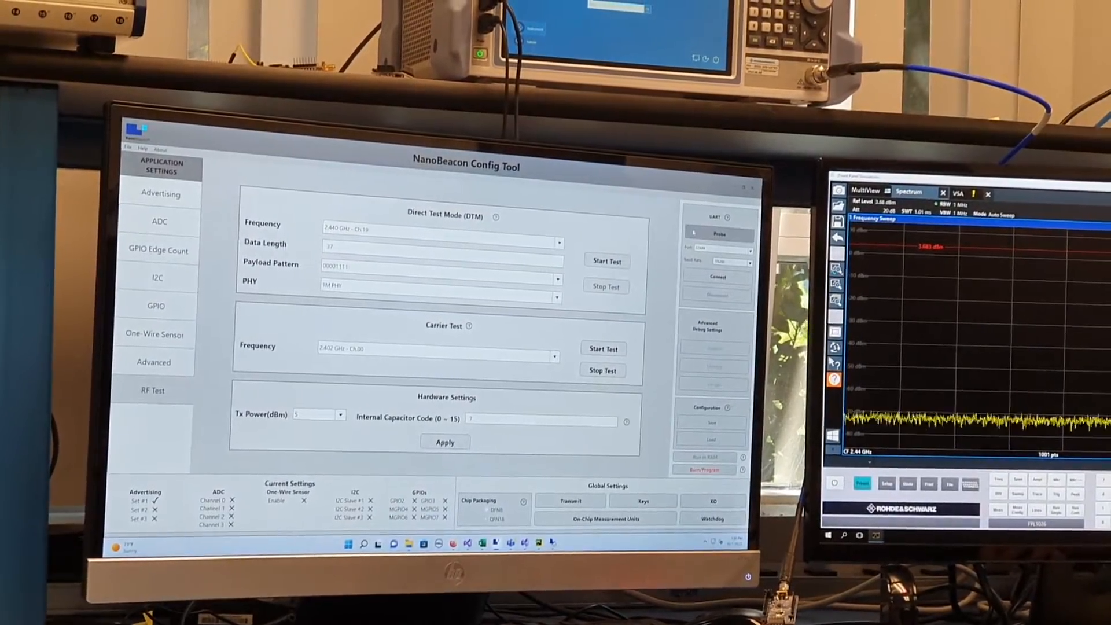
- Connect to the IN100 over UART, acknowledge success, and return to the RF Test settings
left_click(716, 277)
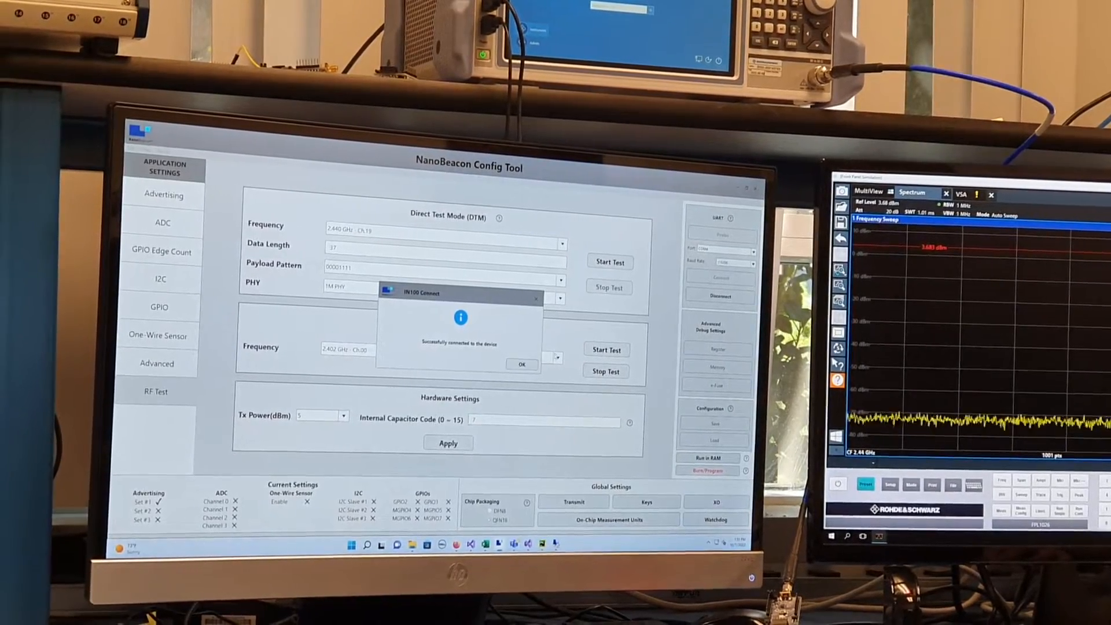
left_click(522, 364)
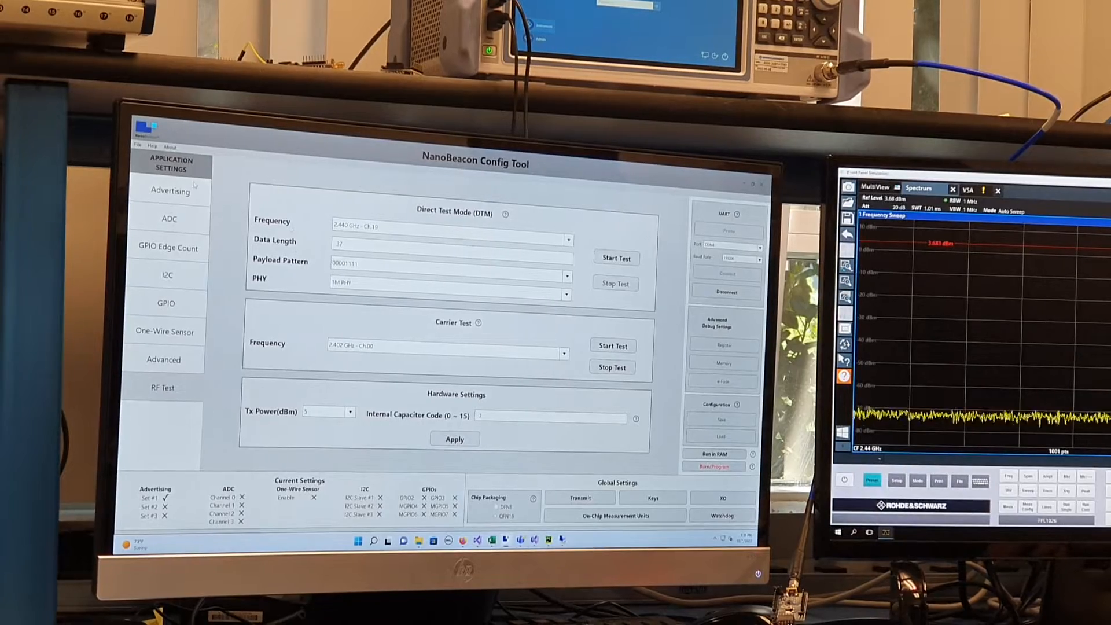
left_click(170, 191)
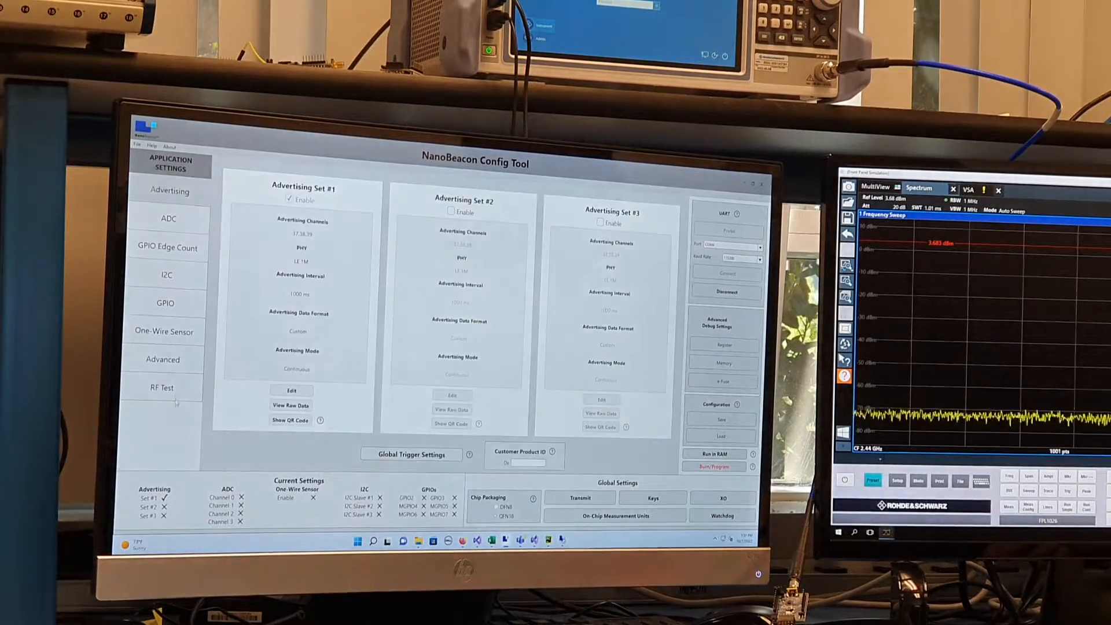
left_click(162, 387)
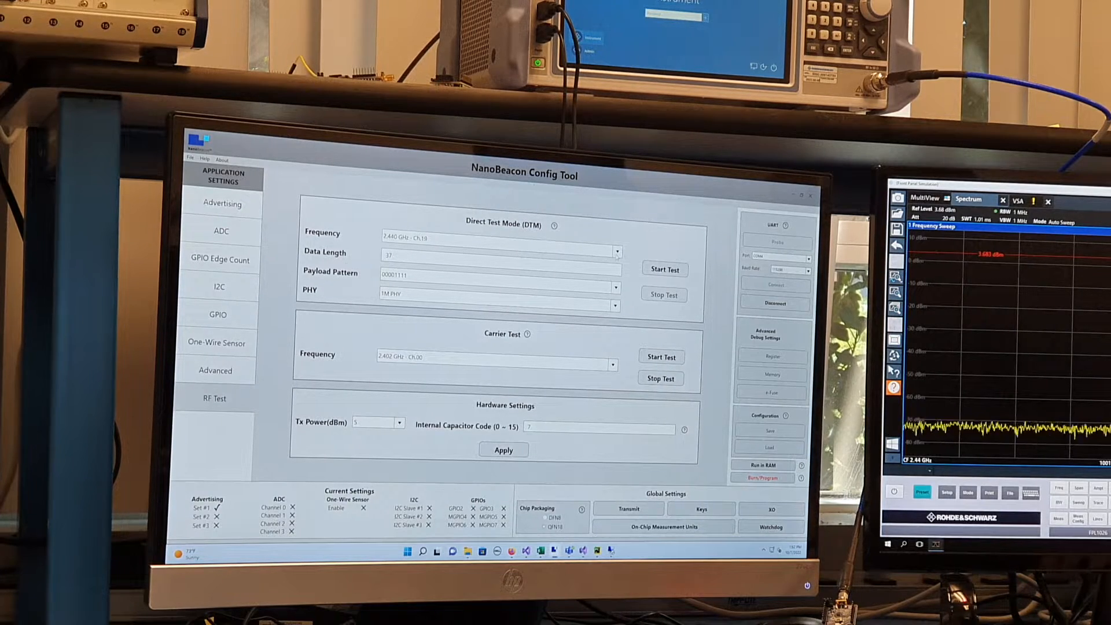
left_click(616, 236)
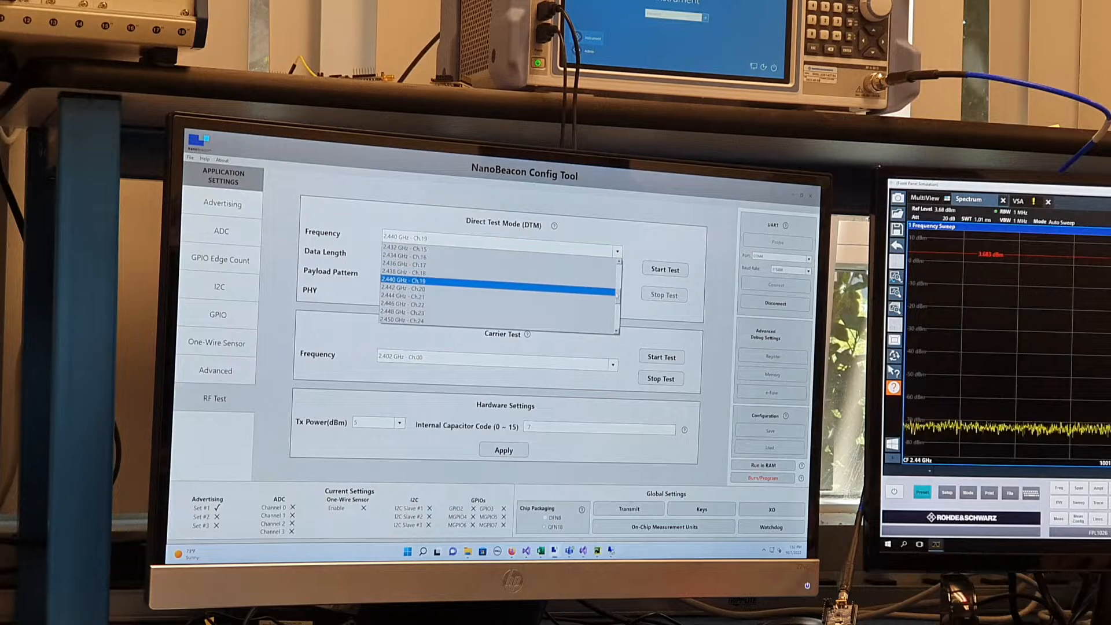
scroll("down", 3)
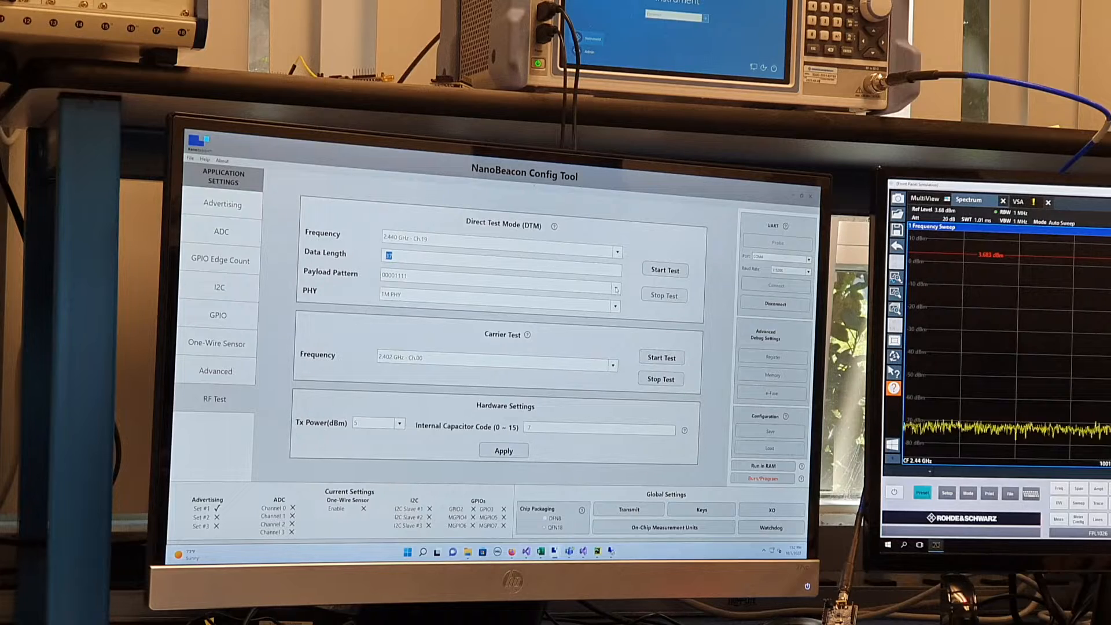
left_click(615, 288)
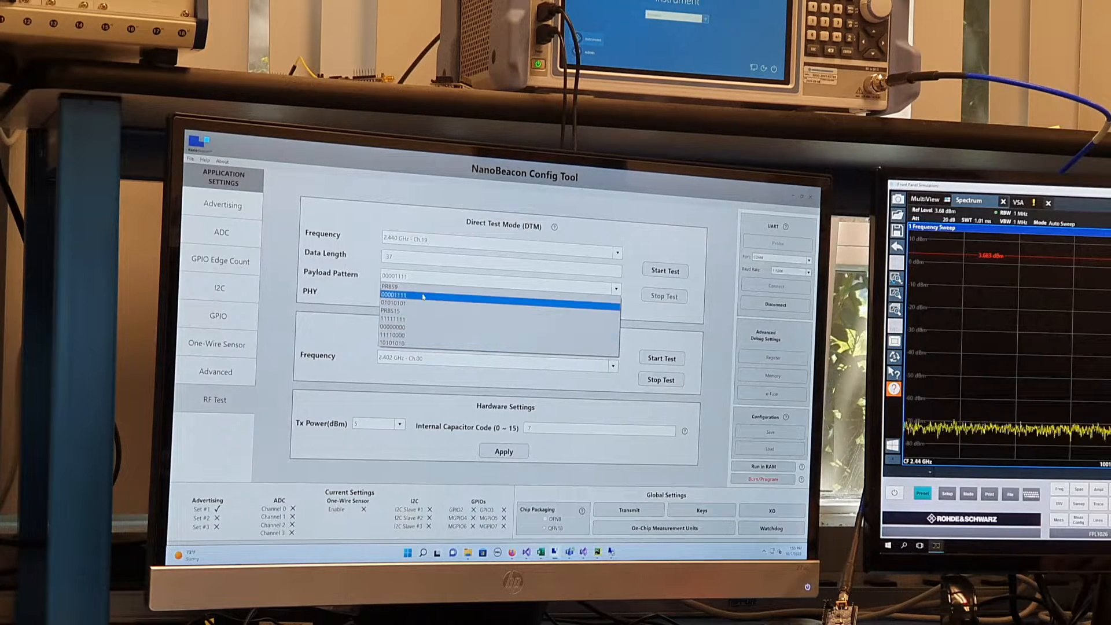
left_click(422, 295)
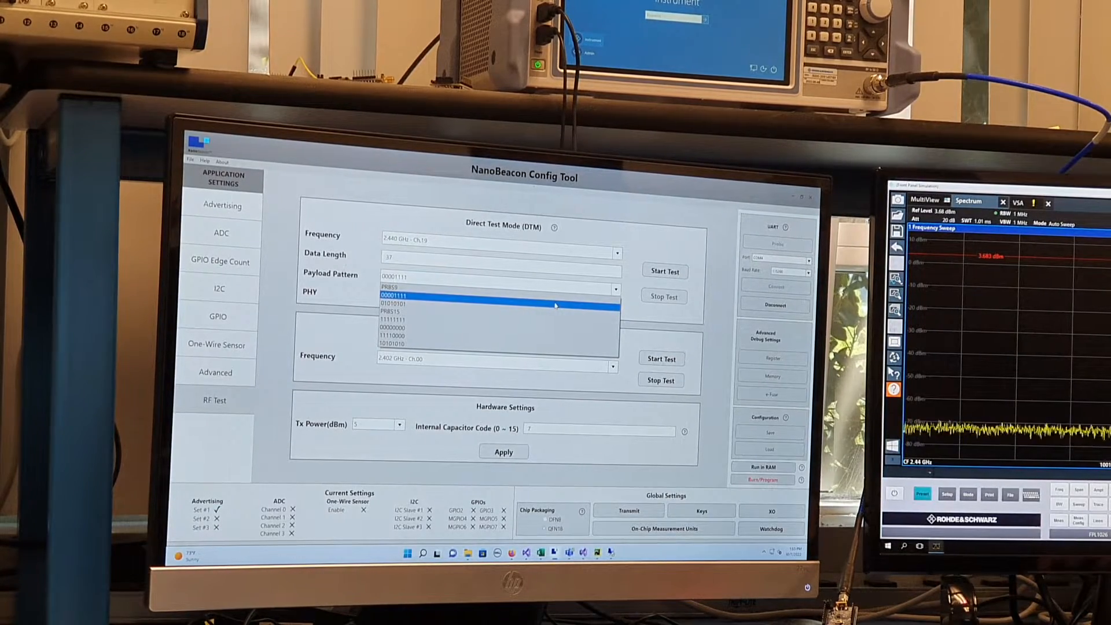
left_click(392, 296)
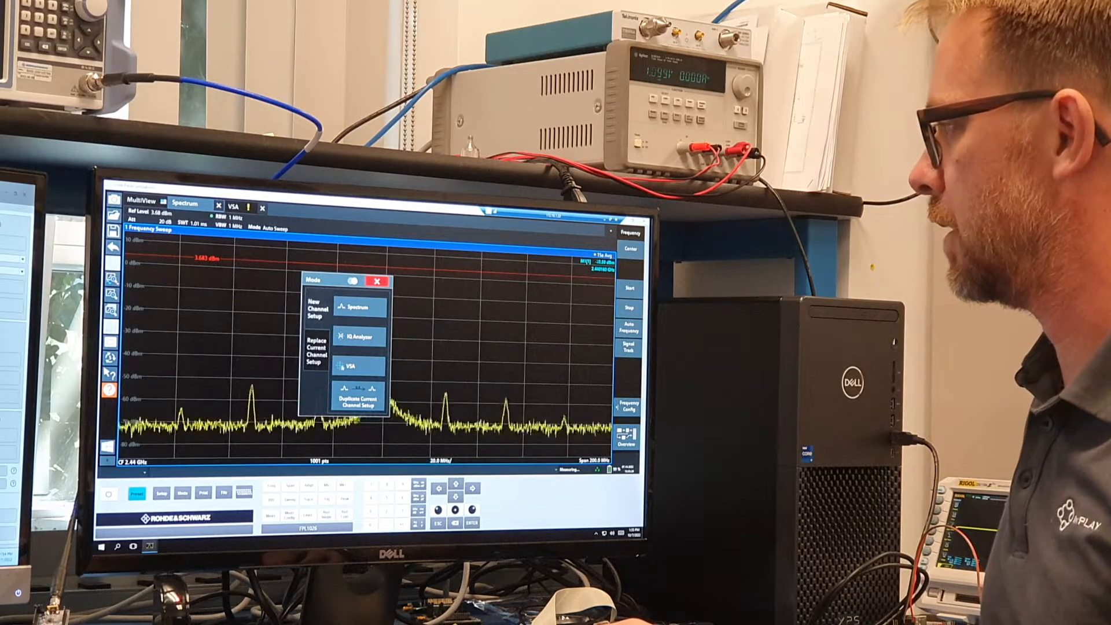
- Open a VSA channel and browse its digital standards for Bluetooth Low Energy
left_click(379, 281)
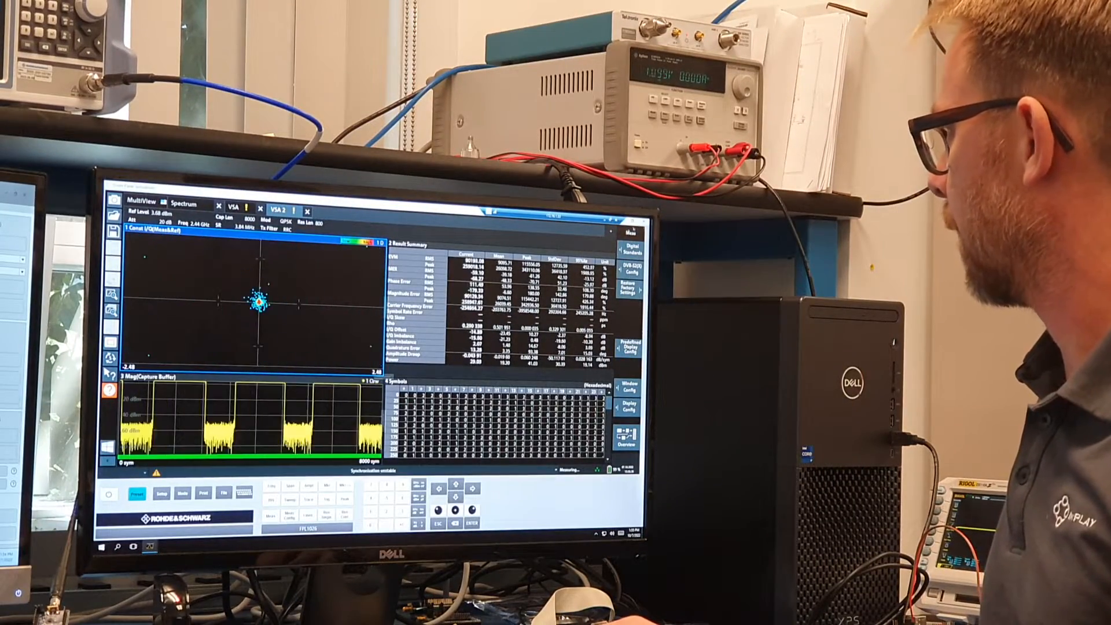
left_click(631, 255)
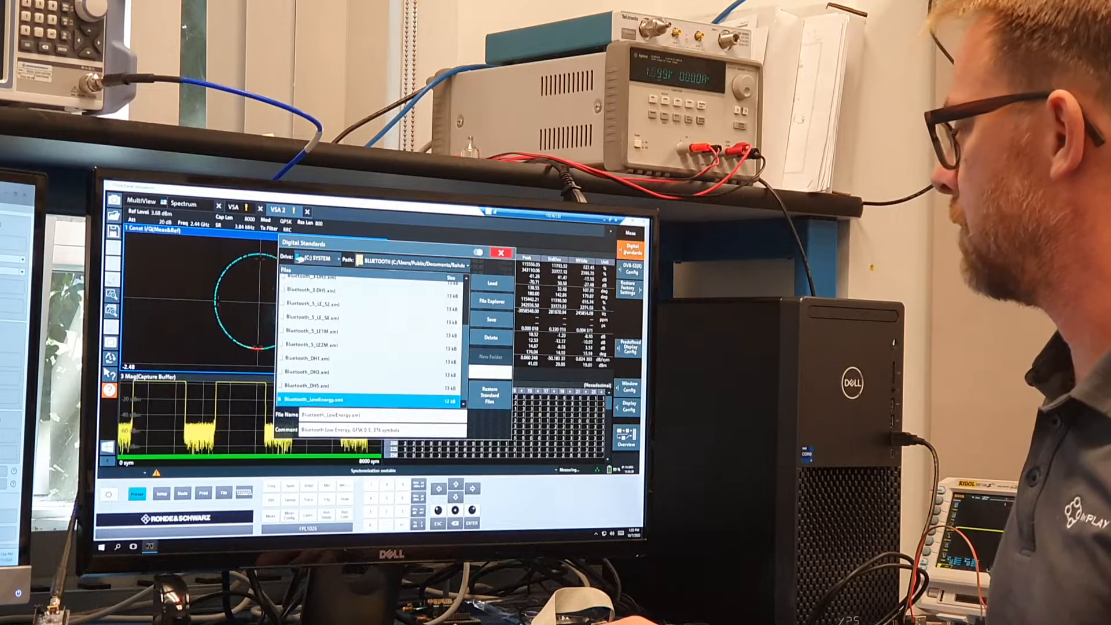